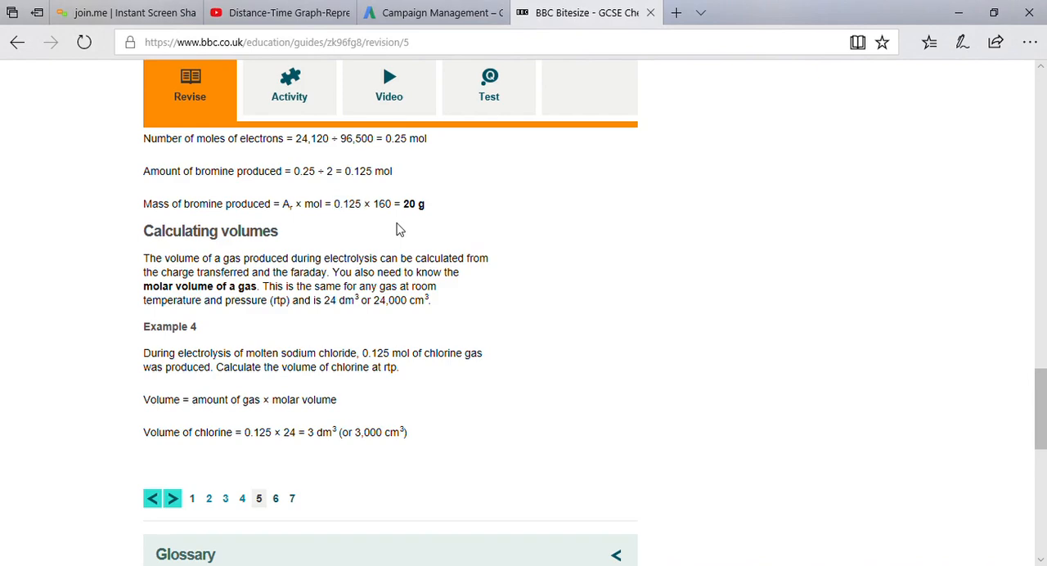
{"action": "mouse_move", "coordinate": [342, 210]}
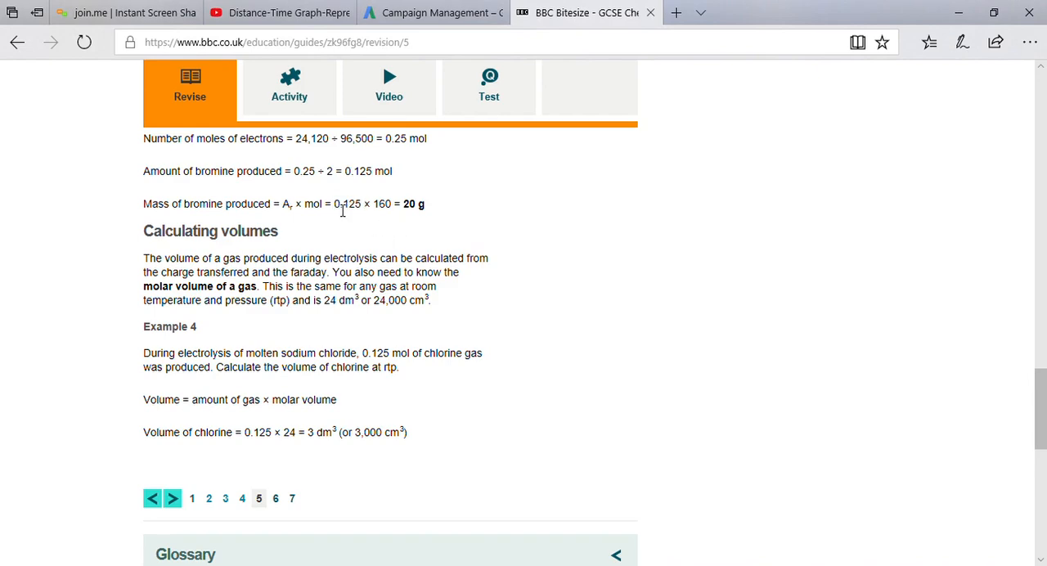
- Highlight 0.125 in the bromine mass line, then '0.125 × 24' in the chlorine volume calculation
{"action": "double_click", "coordinate": [347, 203]}
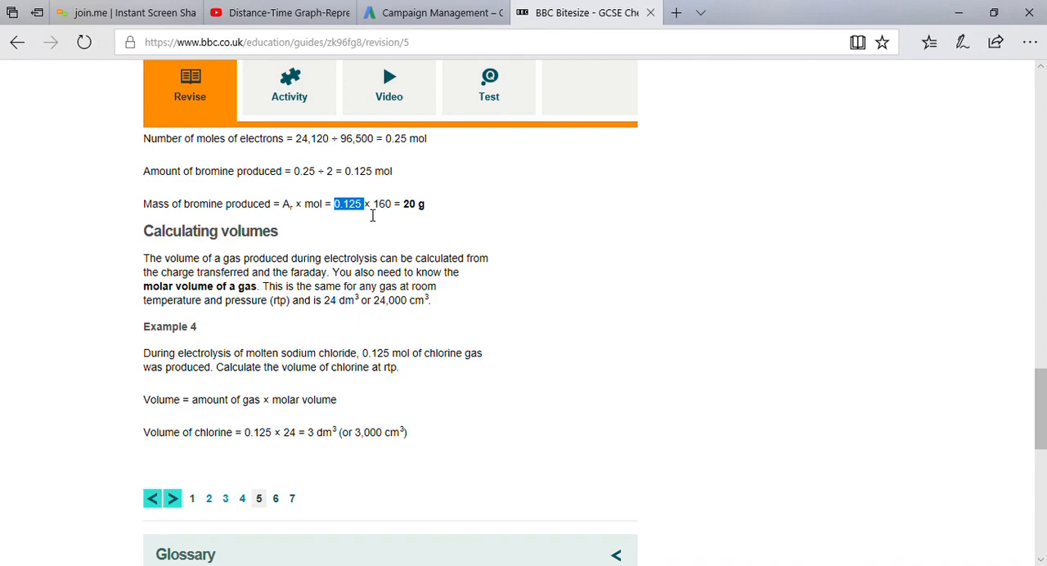
{"action": "mouse_move", "coordinate": [337, 220]}
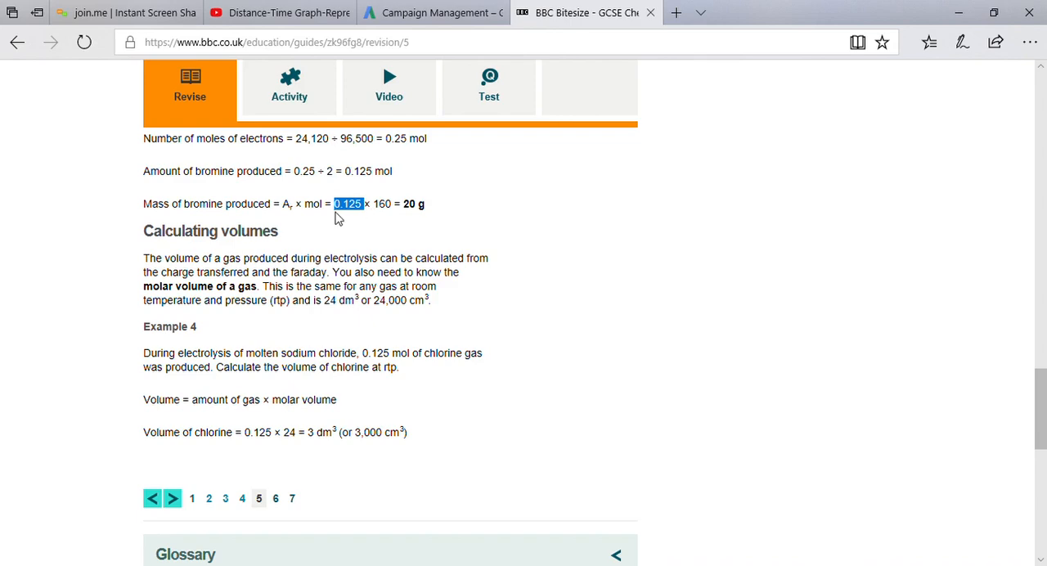
{"action": "mouse_move", "coordinate": [354, 219]}
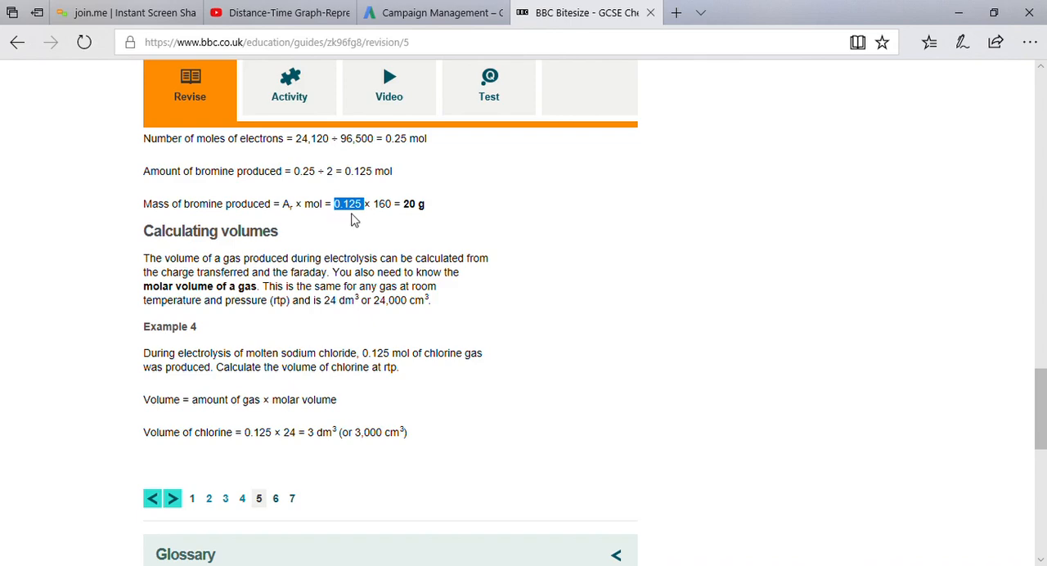
{"action": "mouse_move", "coordinate": [299, 416]}
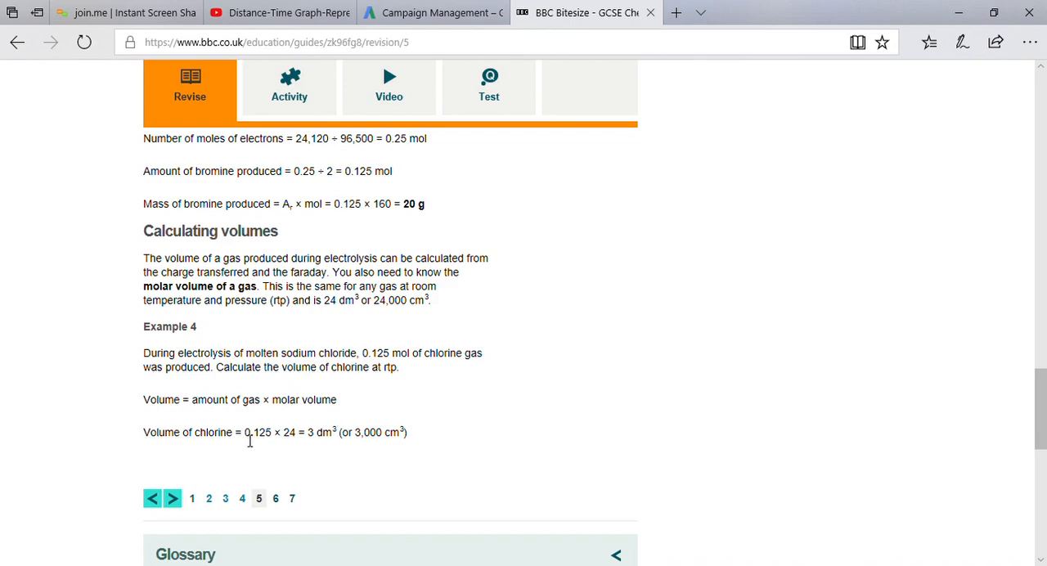
{"action": "left_click_drag", "start_coordinate": [244, 431], "coordinate": [296, 432]}
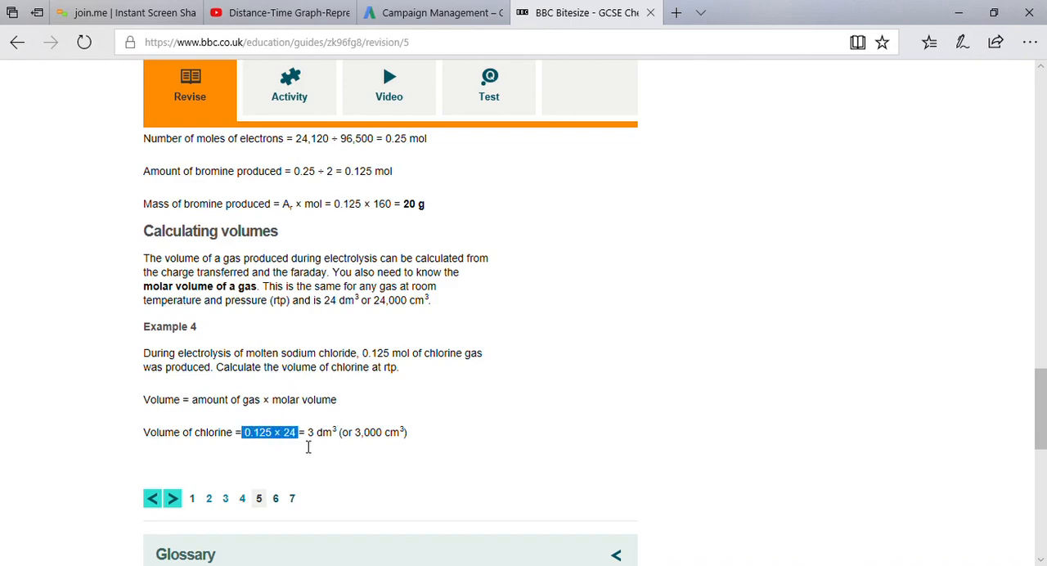